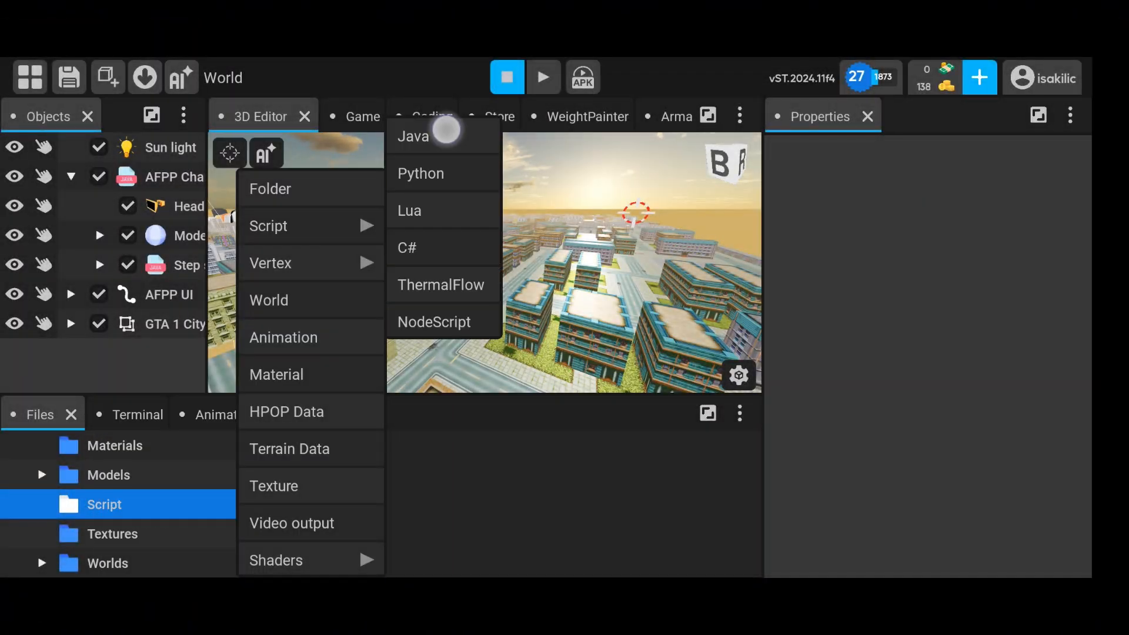
# Step: Create a Java component script named CameraSettings in the Script folder
pyautogui.click(413, 135)
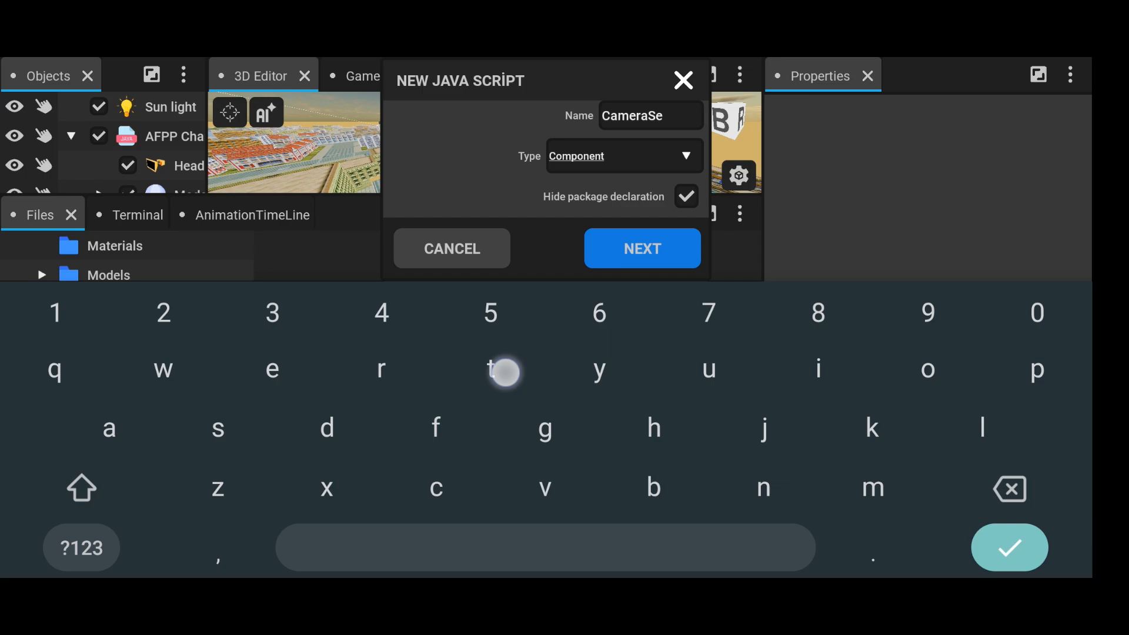
pyautogui.click(640, 249)
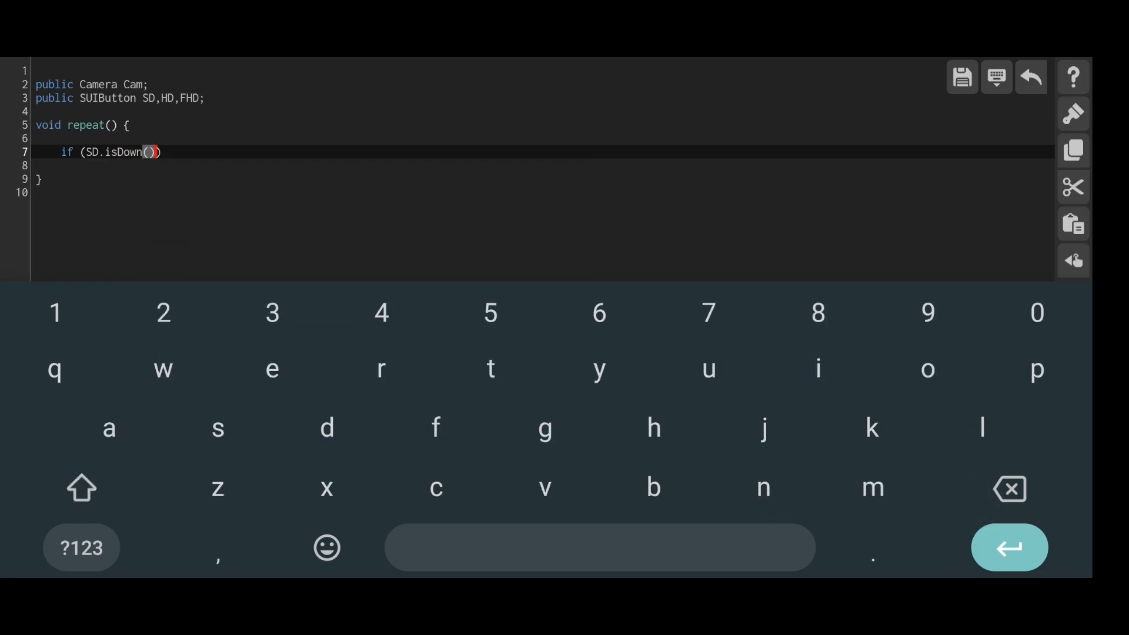
# Step: Code Camera Cam and SD/HD/FHD buttons setting resolution 480/720/1080 and render distance 500/1000/2500
pyautogui.write('{')
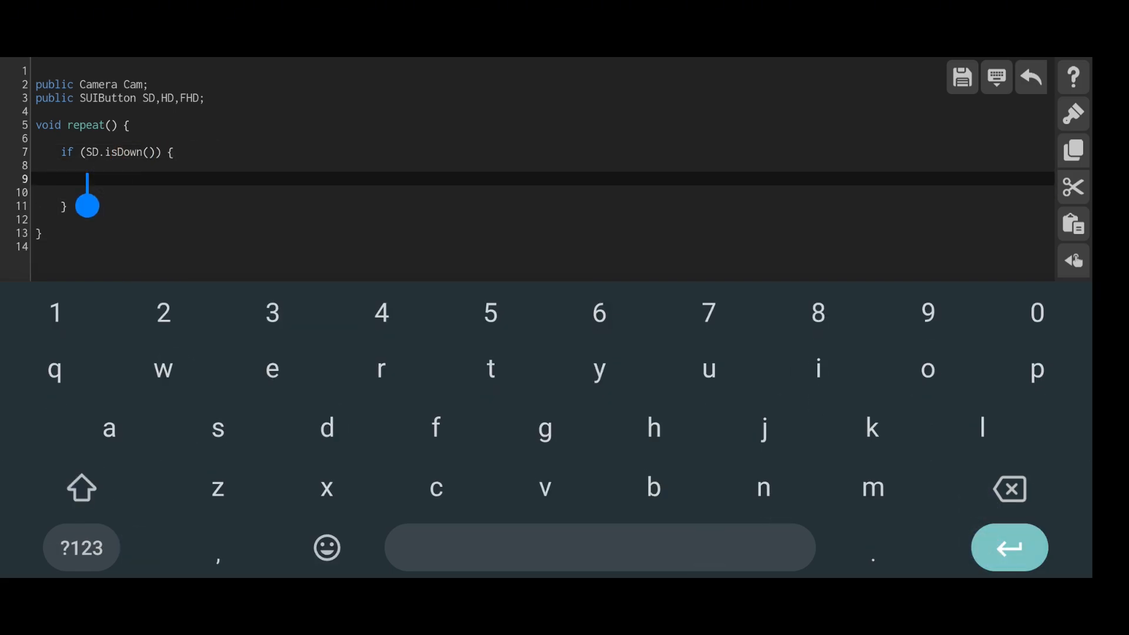
pyautogui.write('Cam')
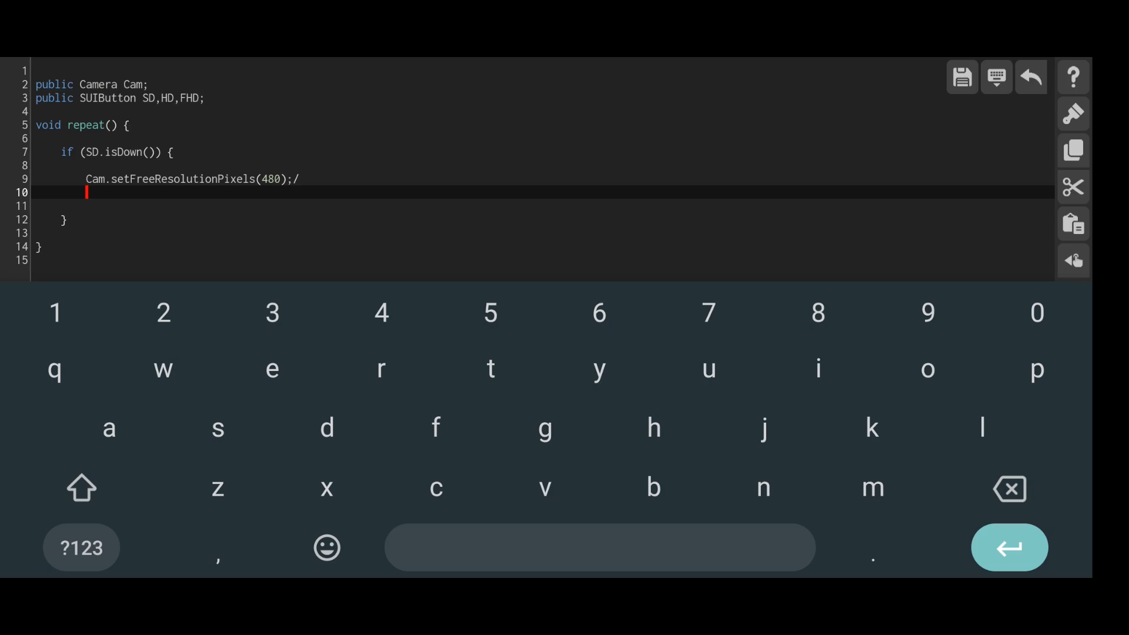
pyautogui.write('Cam.setRenderDistance(')
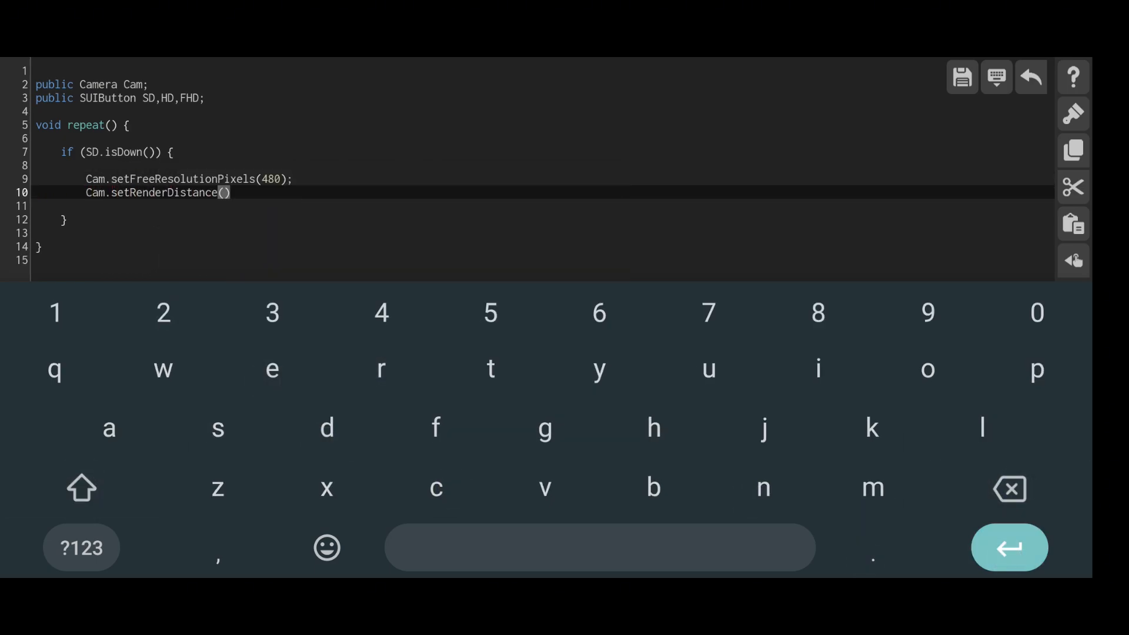
pyautogui.write('500')
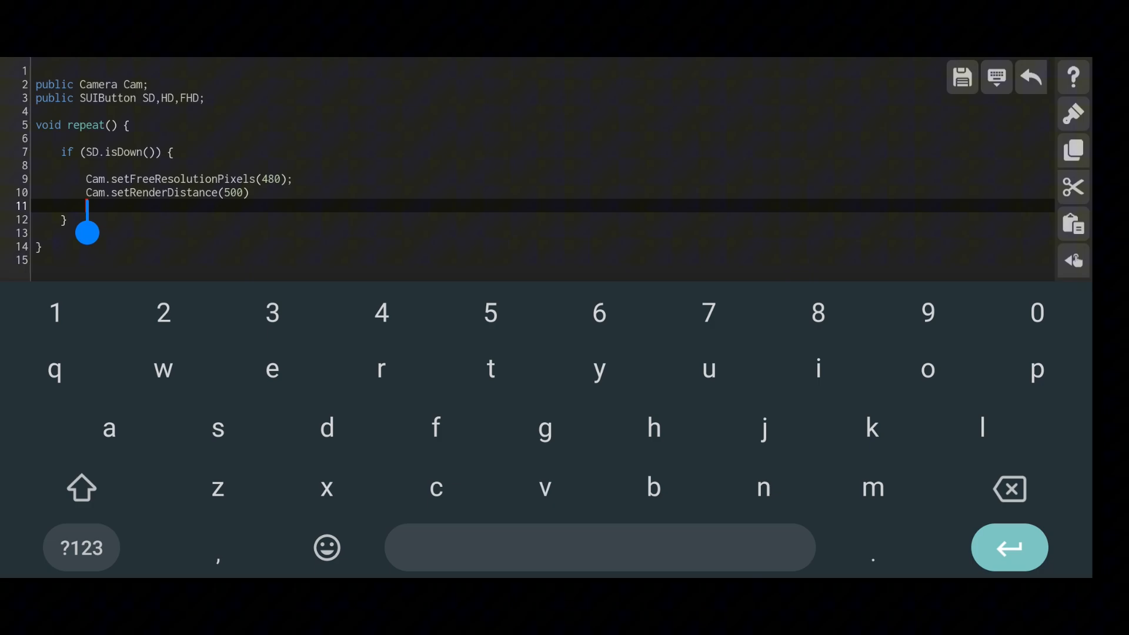
pyautogui.doubleClick(67, 151)
pyautogui.write(' else if (HD.isDown()) {')
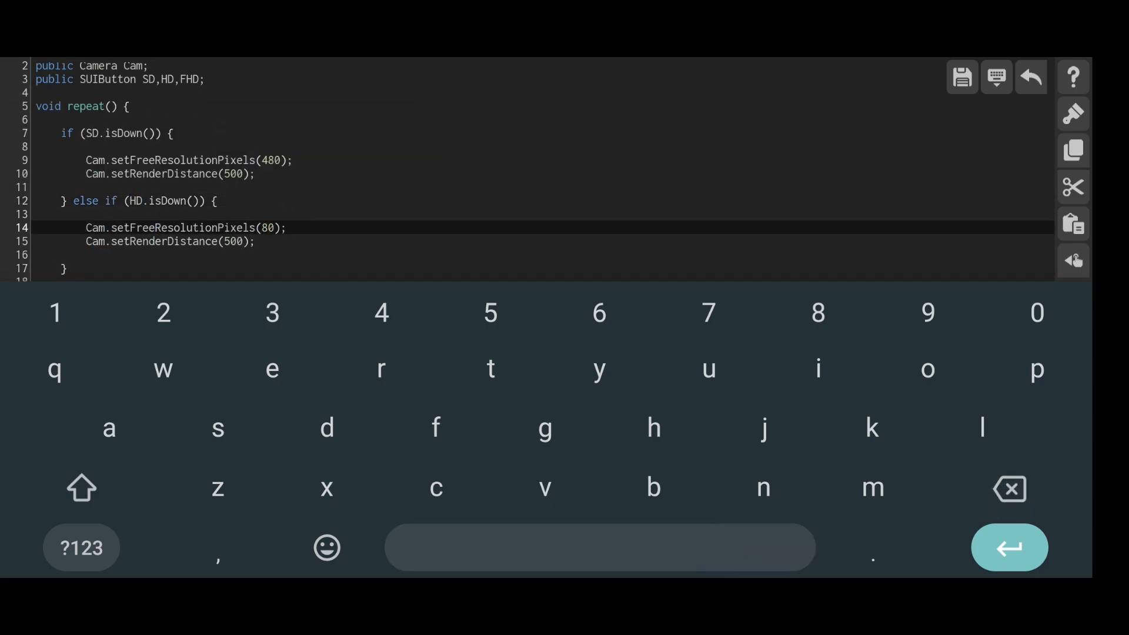
pyautogui.press('Backspace')
pyautogui.write('72')
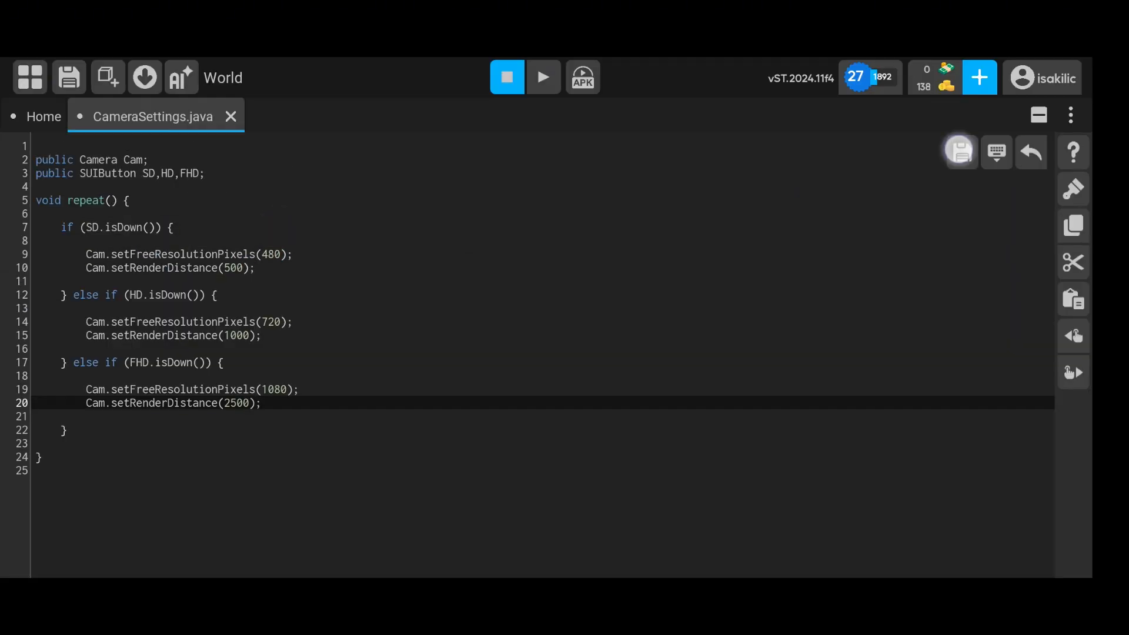
# Step: Save the CameraSettings script, let it build, then save it again
pyautogui.click(959, 152)
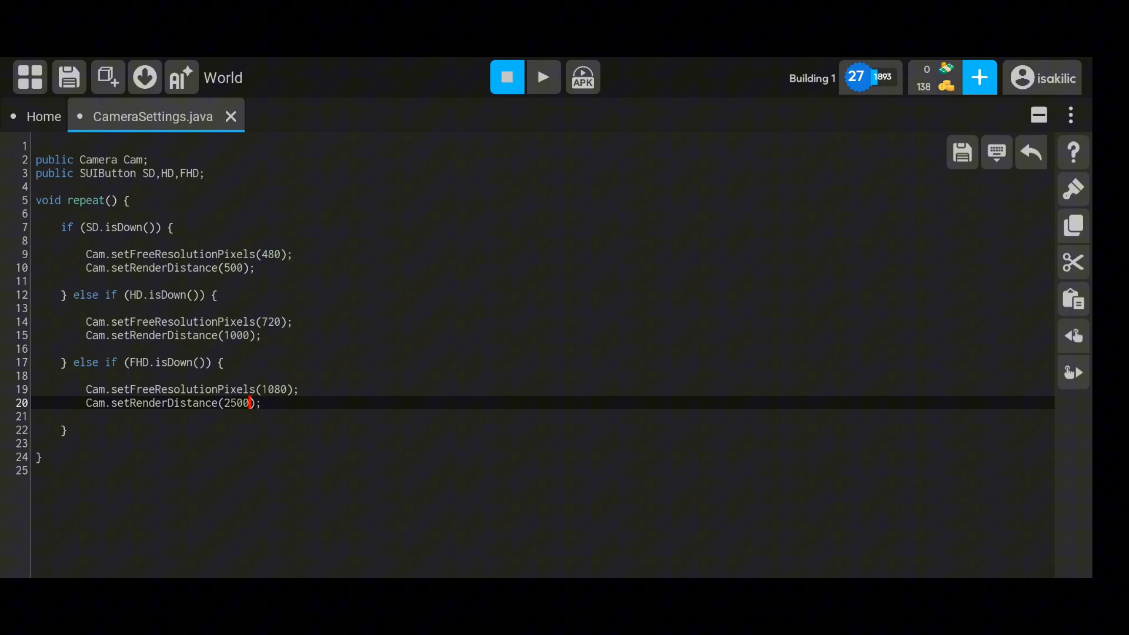
pyautogui.click(543, 77)
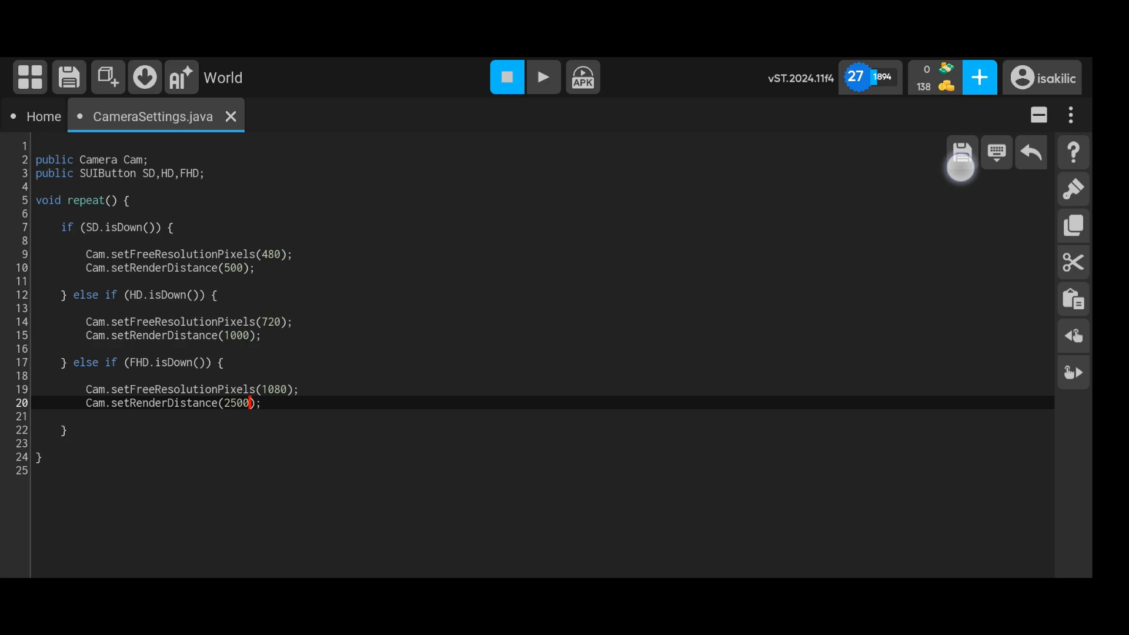
pyautogui.click(960, 151)
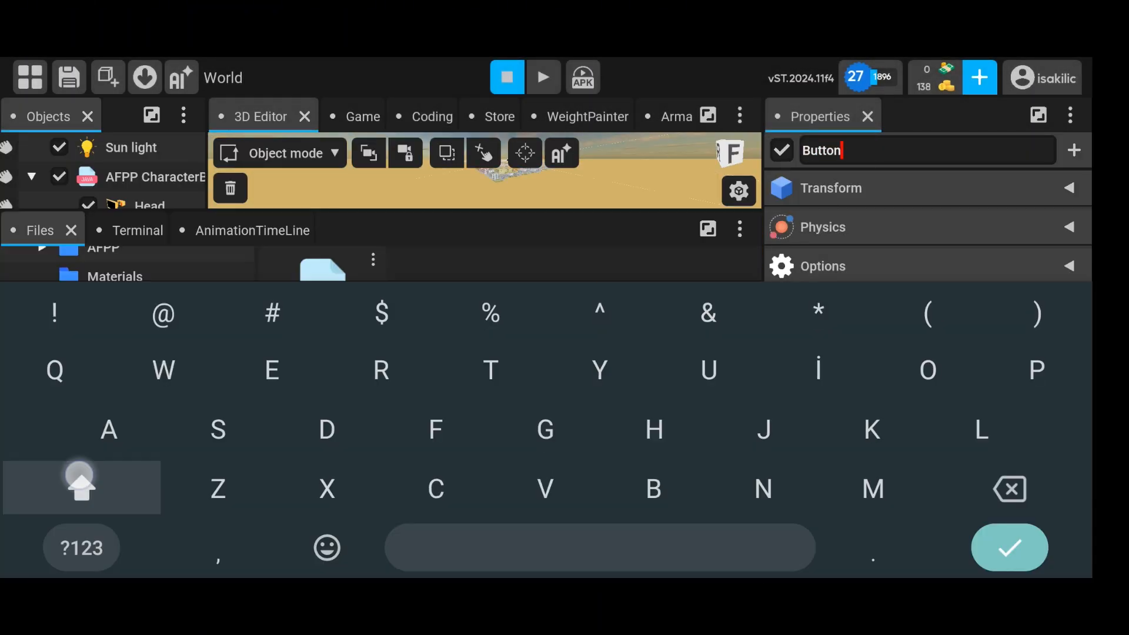
# Step: Name the new UI buttons SD and HD, set their size, and adjust SD's margins
pyautogui.click(336, 116)
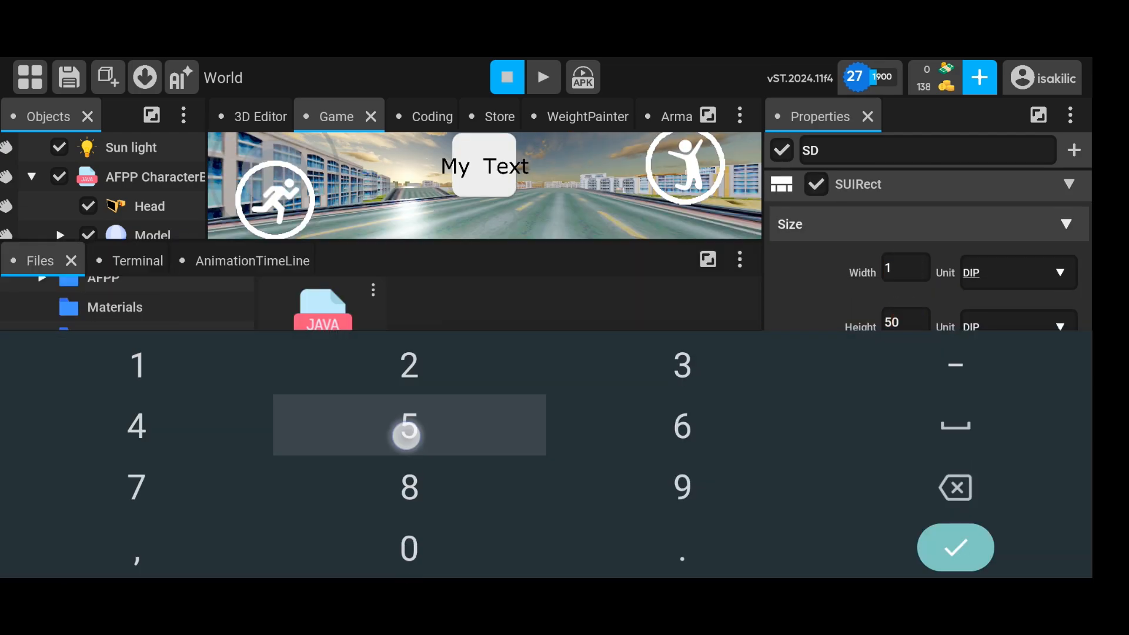
pyautogui.click(955, 547)
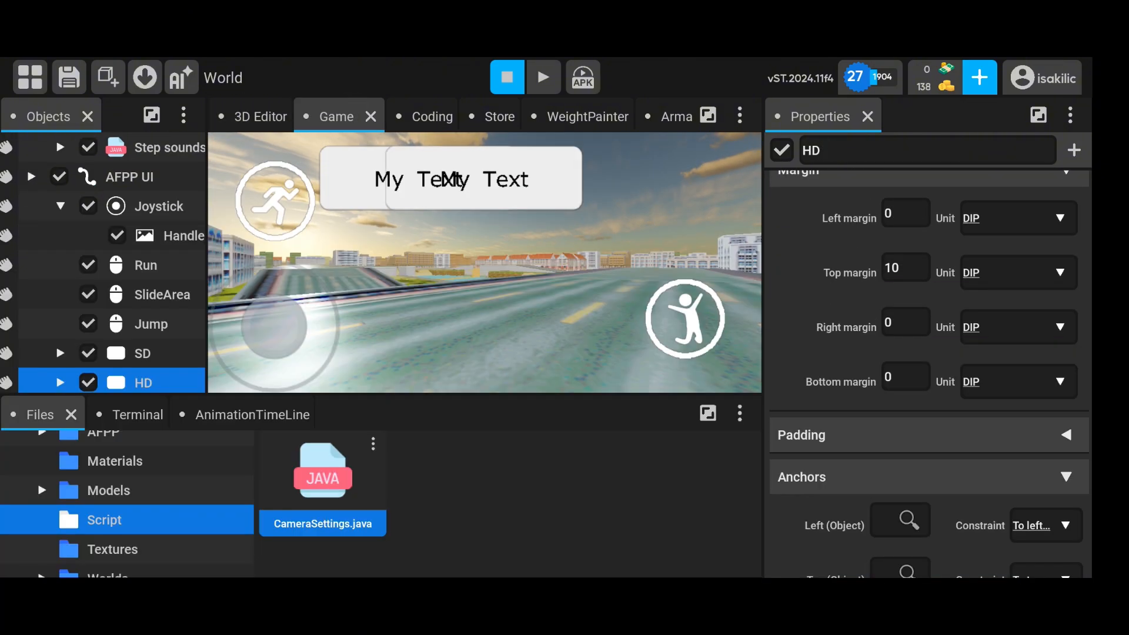
pyautogui.click(141, 353)
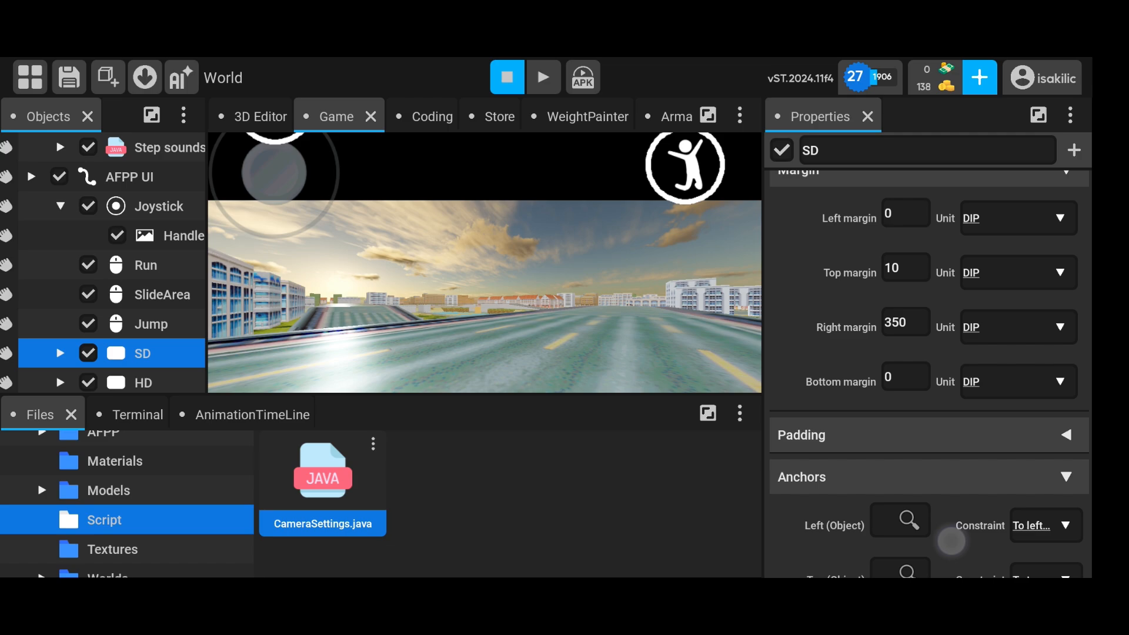